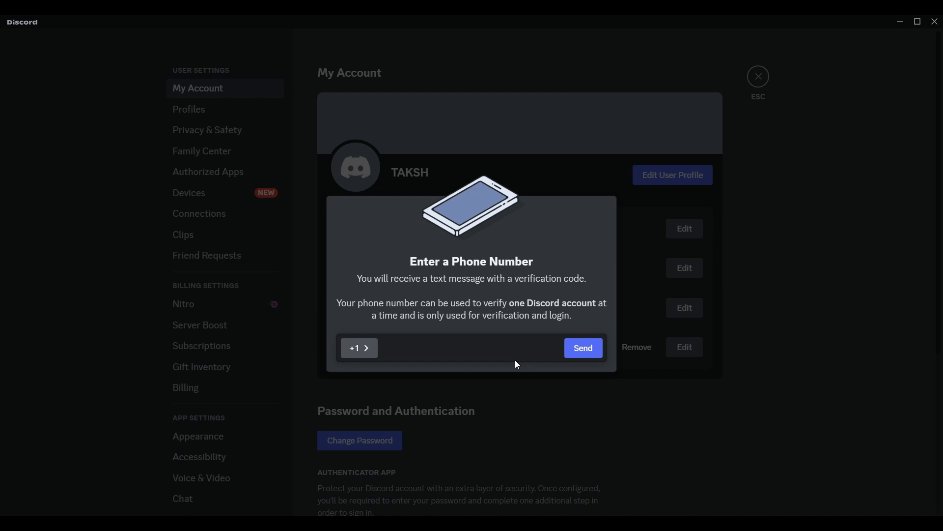
mouse_move(592, 416)
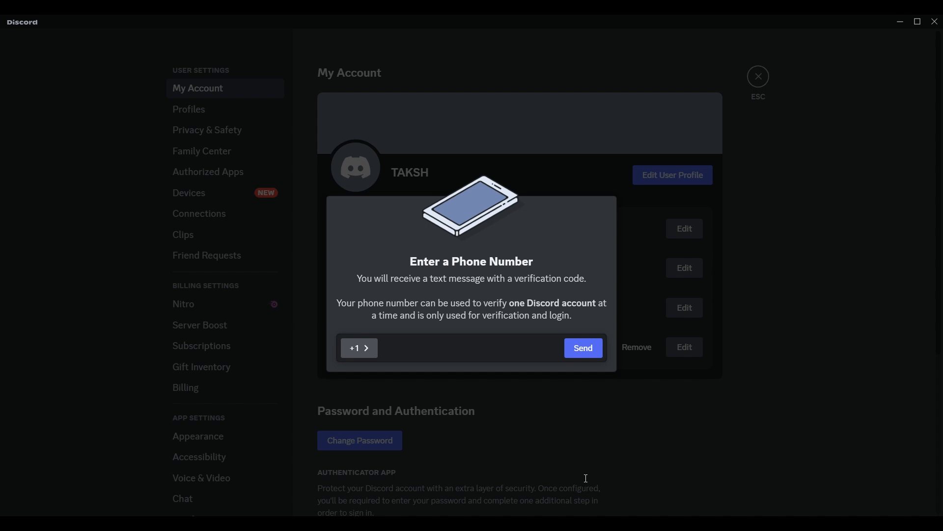
mouse_move(777, 385)
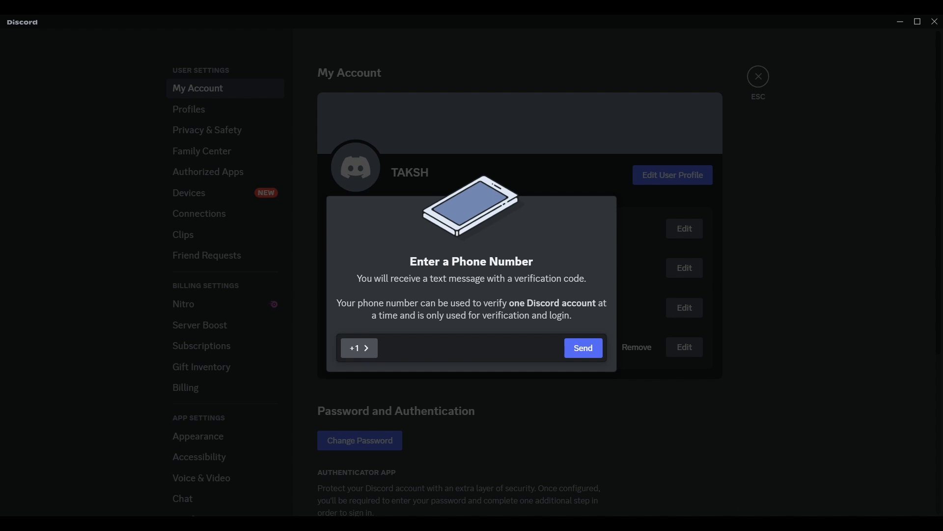
mouse_move(628, 345)
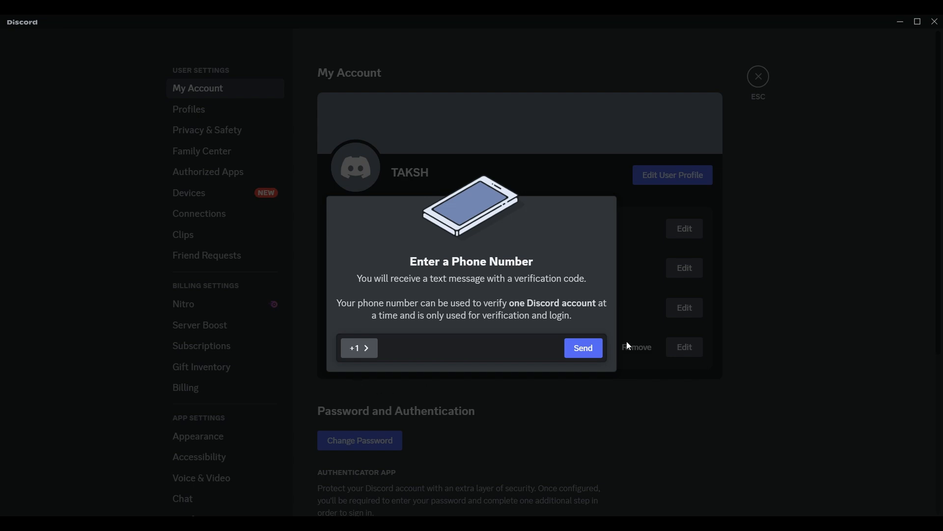
- Dismiss the 'Enter a Phone Number' prompt without sending, staying on My Account
left_click(758, 76)
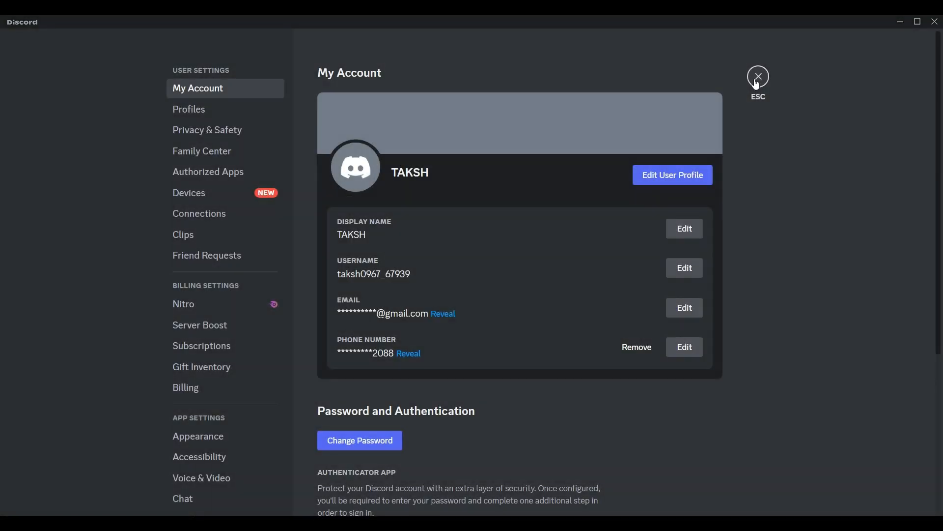
- Close User Settings to reach the Friends home on the Add Friend tab
left_click(757, 76)
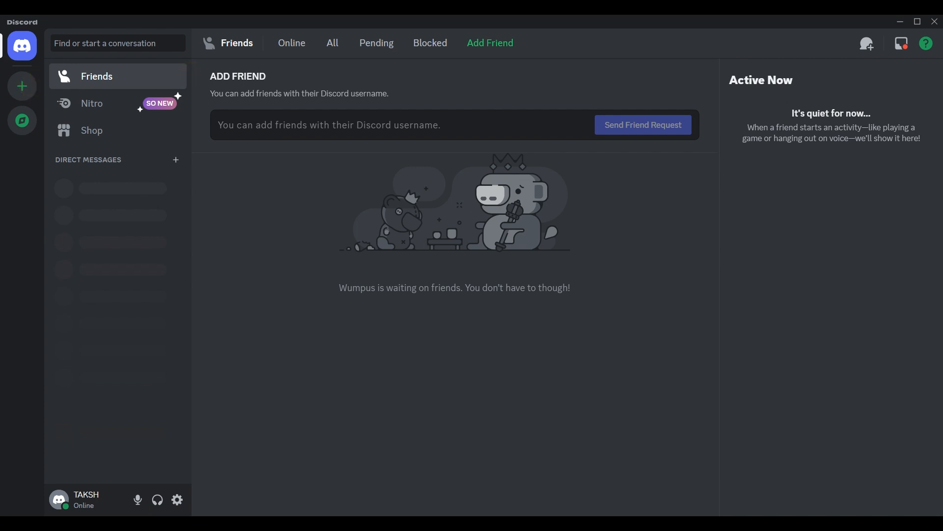
mouse_move(536, 375)
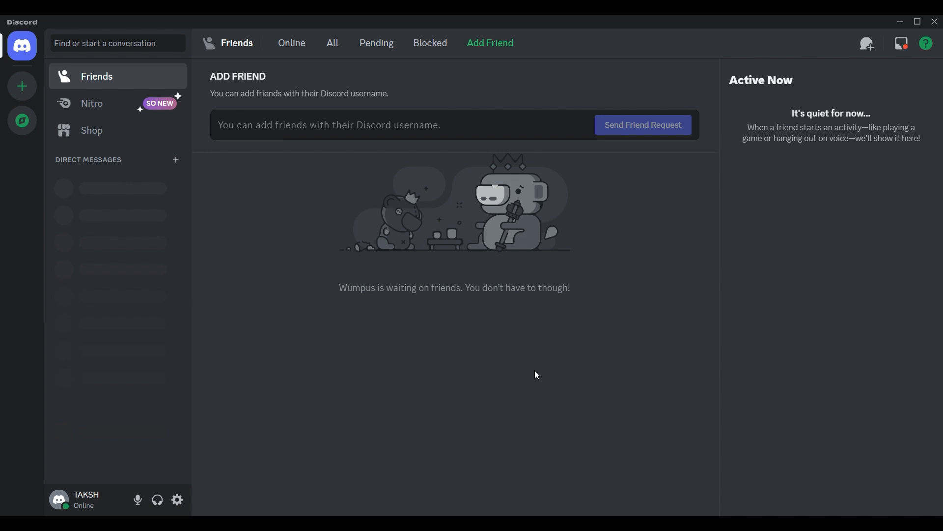
mouse_move(542, 321)
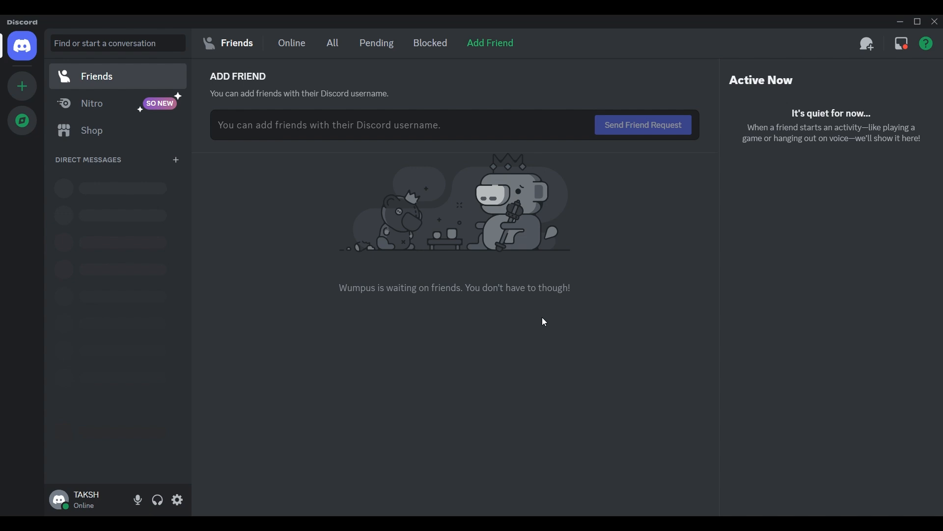
mouse_move(551, 338)
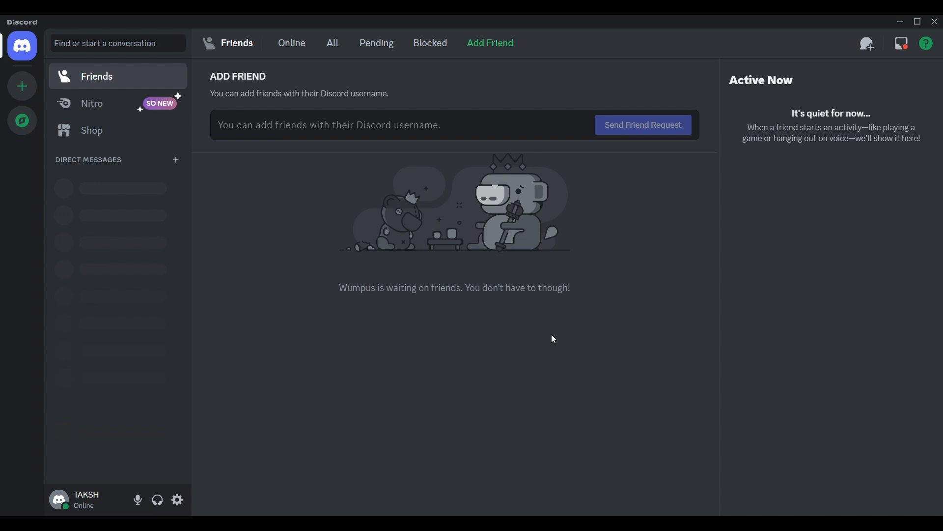
mouse_move(386, 268)
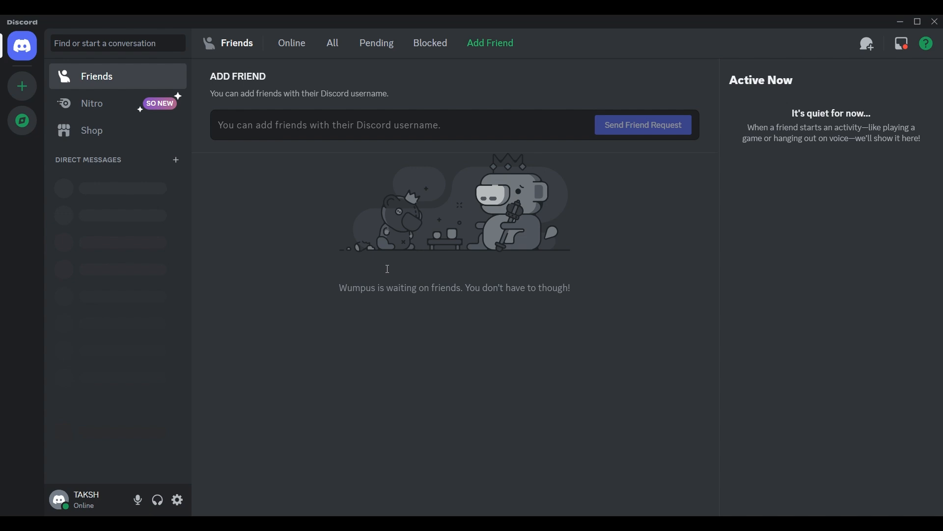
mouse_move(366, 179)
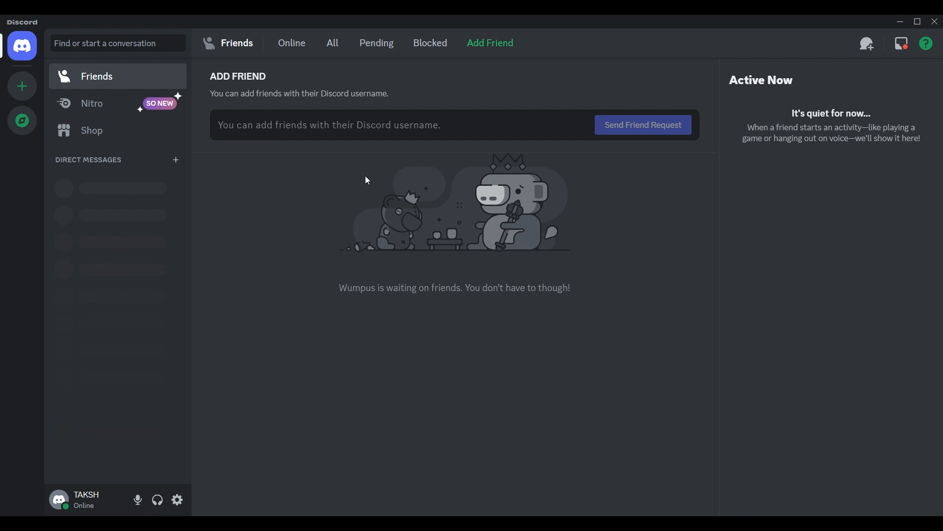
type("Use a di")
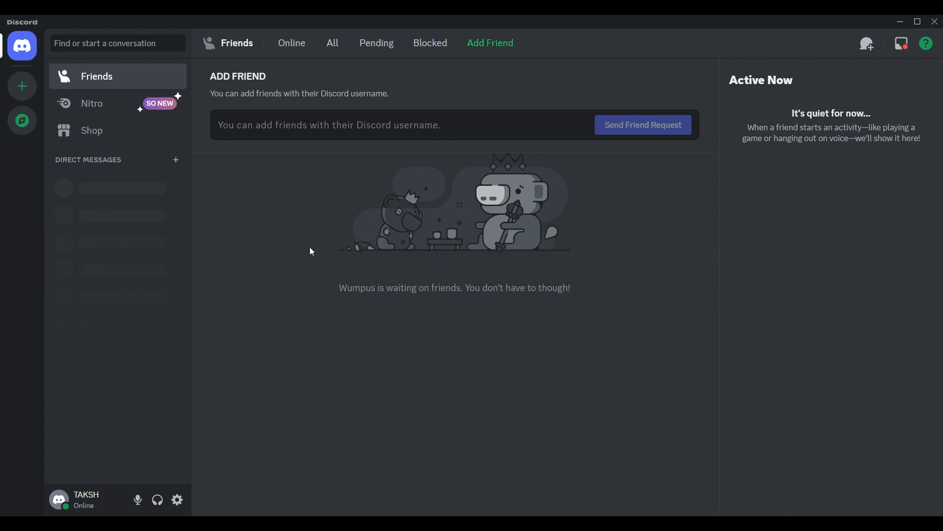
mouse_move(386, 283)
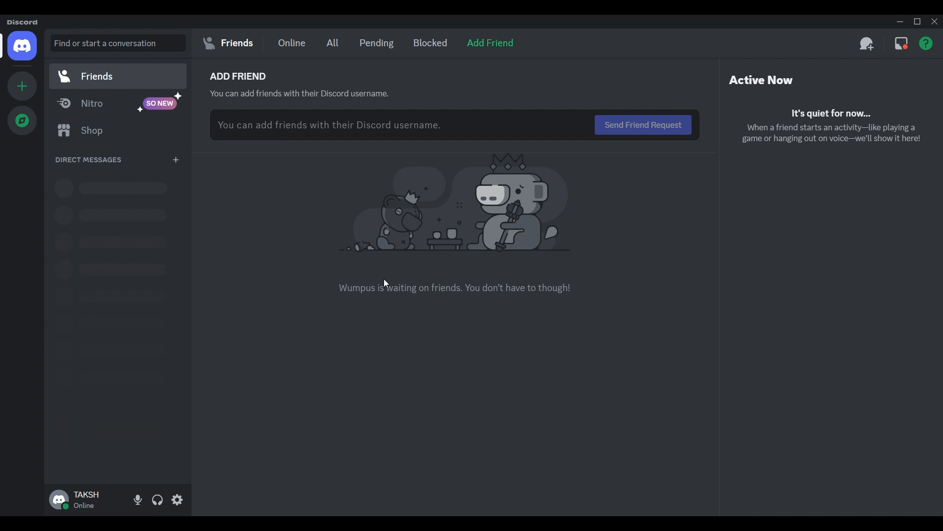
mouse_move(306, 308)
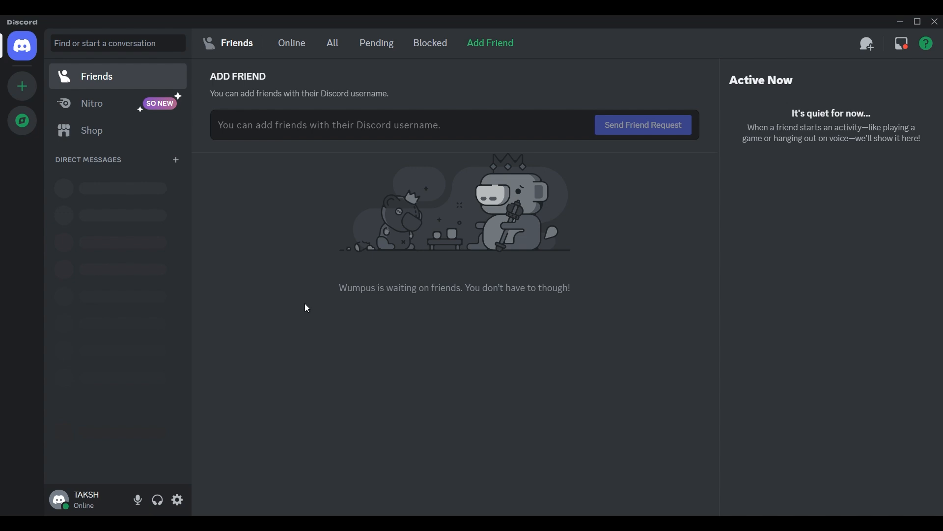
mouse_move(334, 309)
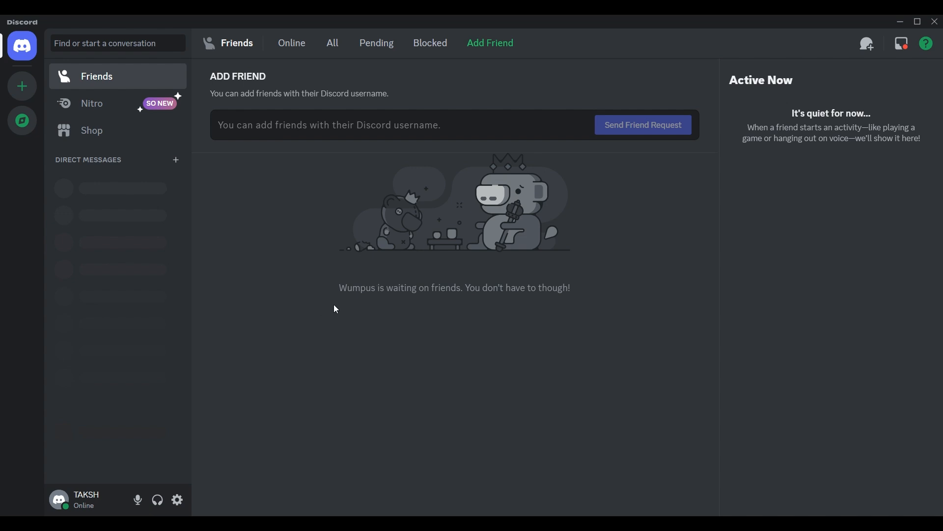